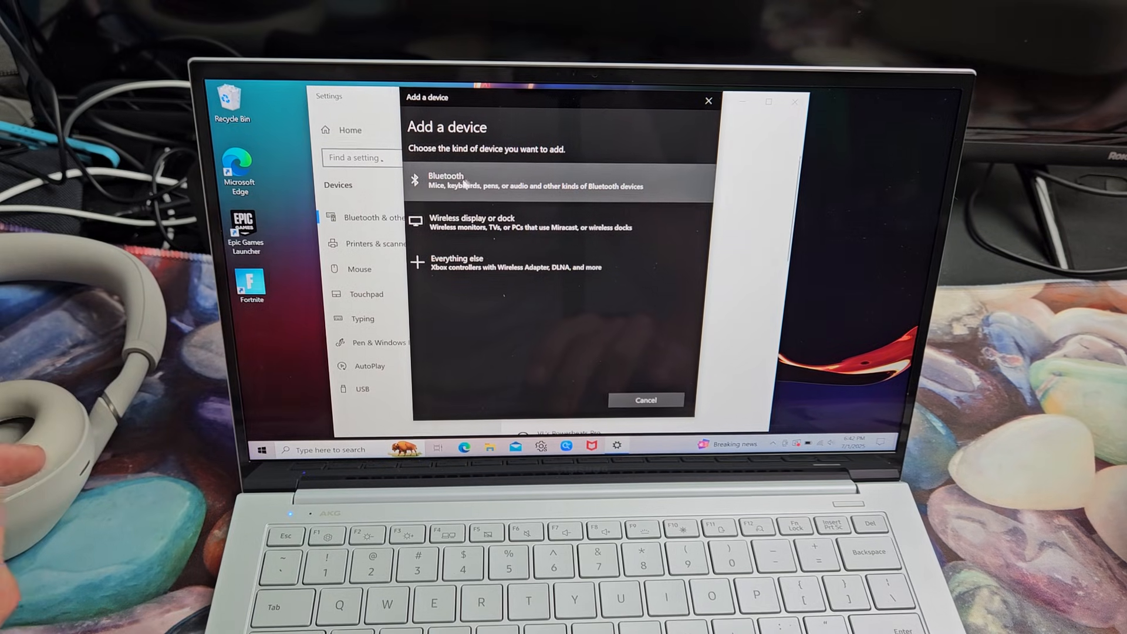
# - Choose Bluetooth in Add a device so nearby devices, including WH-1000XM6, are discovered
pyautogui.click(467, 180)
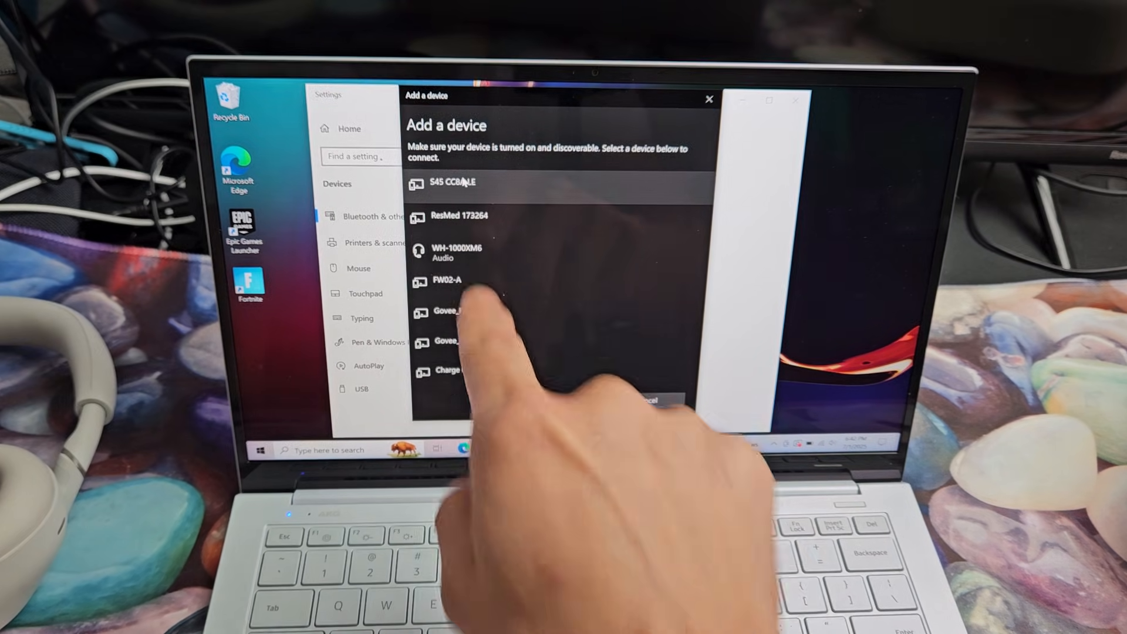
# - Select WH-1000XM6 from the discovered list to pair it for voice and music
pyautogui.click(457, 254)
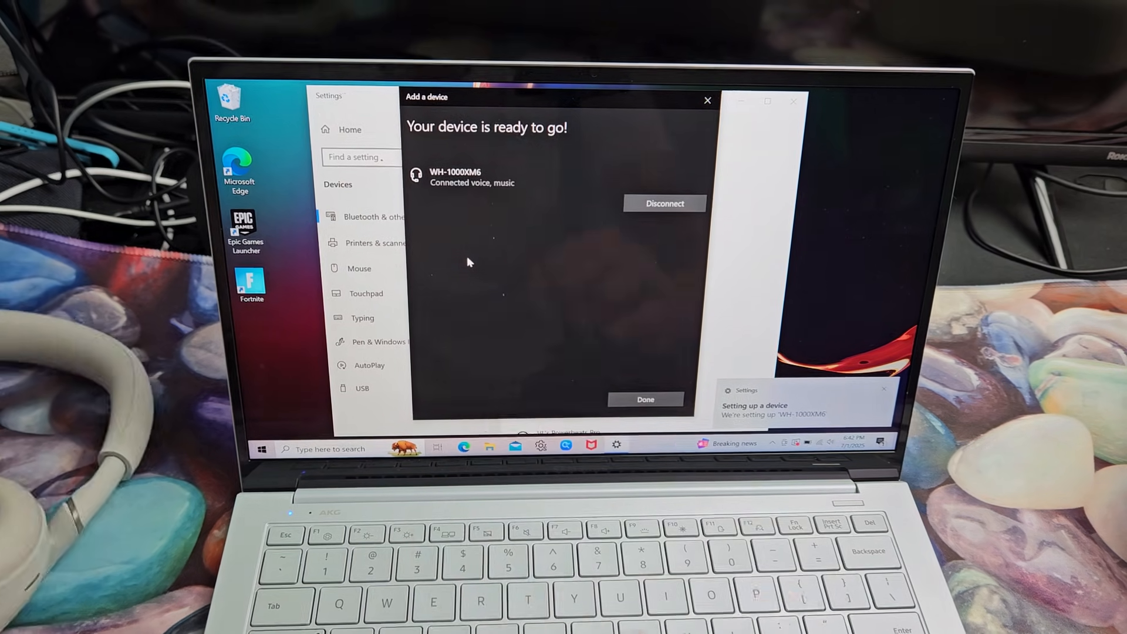
# - Finish with Done and locate WH-1000XM6 under Audio as connected voice, music
pyautogui.click(645, 399)
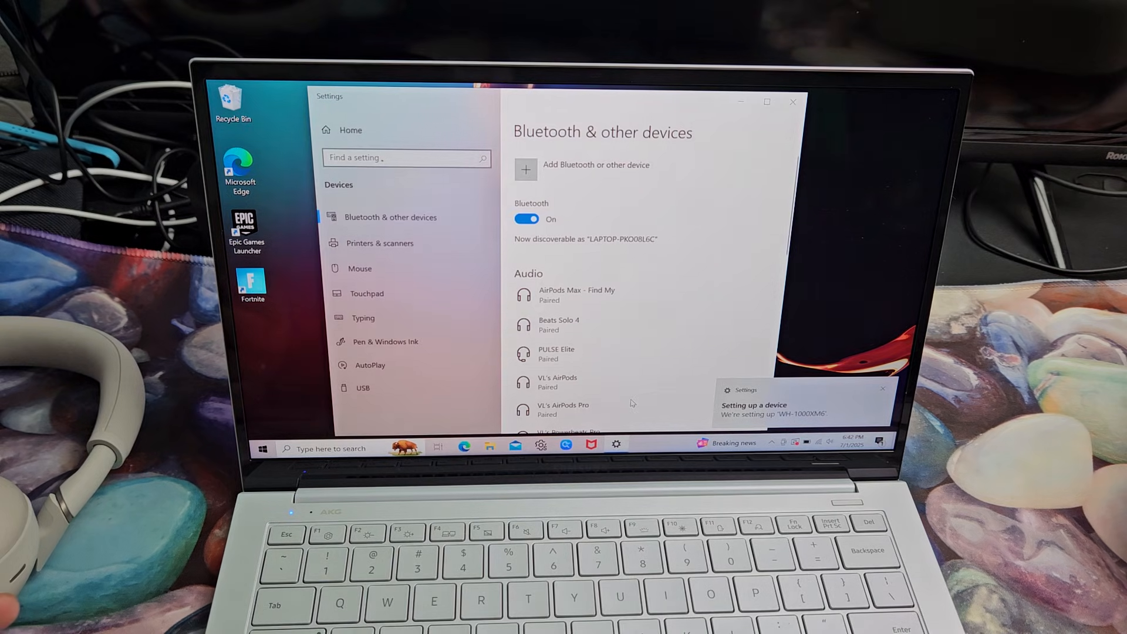
pyautogui.scroll(-3)
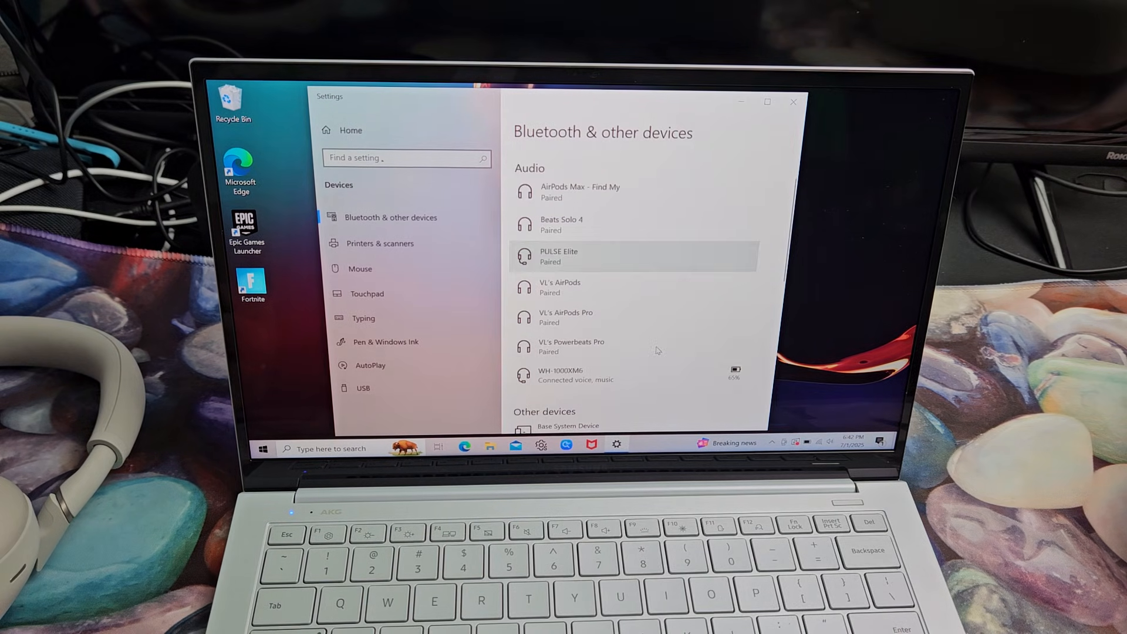
pyautogui.scroll(-3)
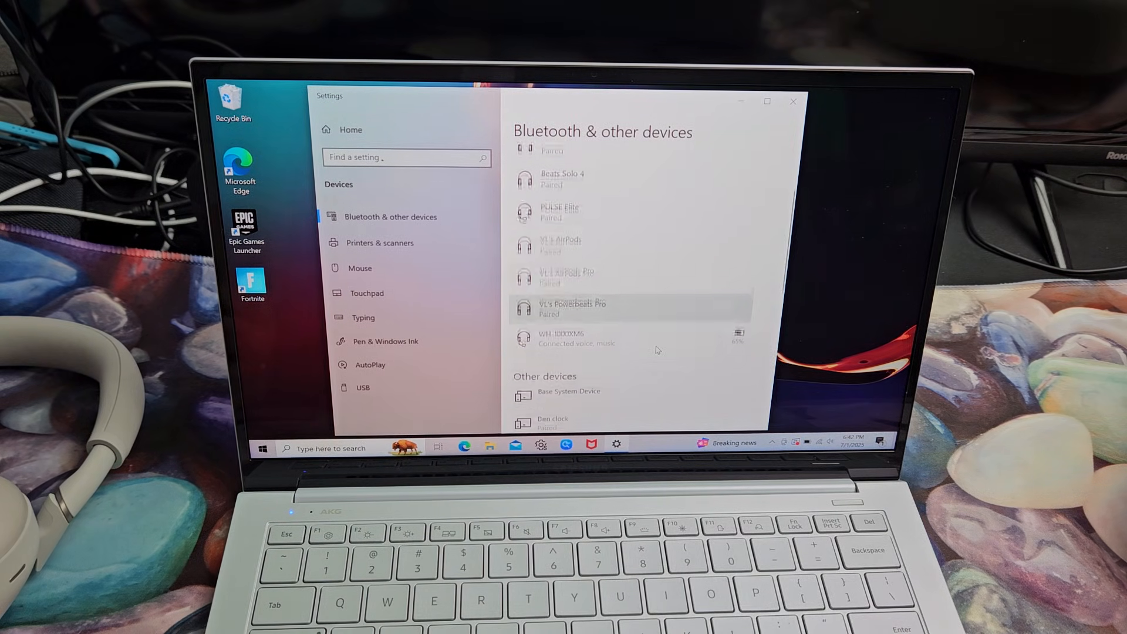